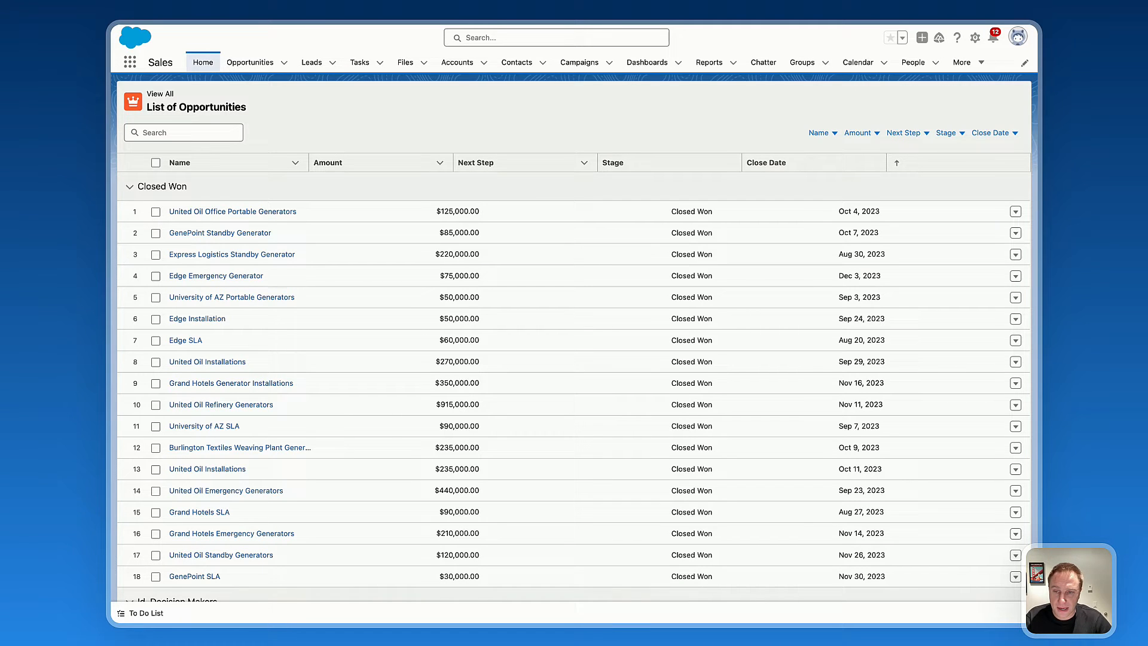
pyautogui.moveTo(243, 274)
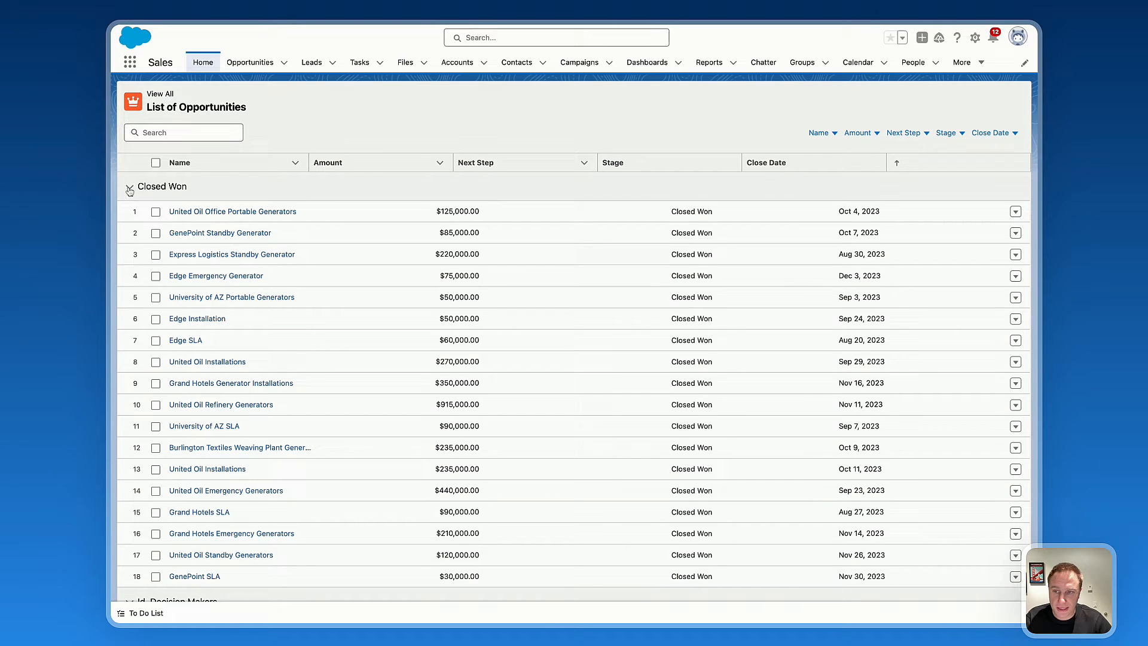
# - Collapse the Closed Won and Id. Decision Makers stage groups, then re-expand them
pyautogui.click(129, 186)
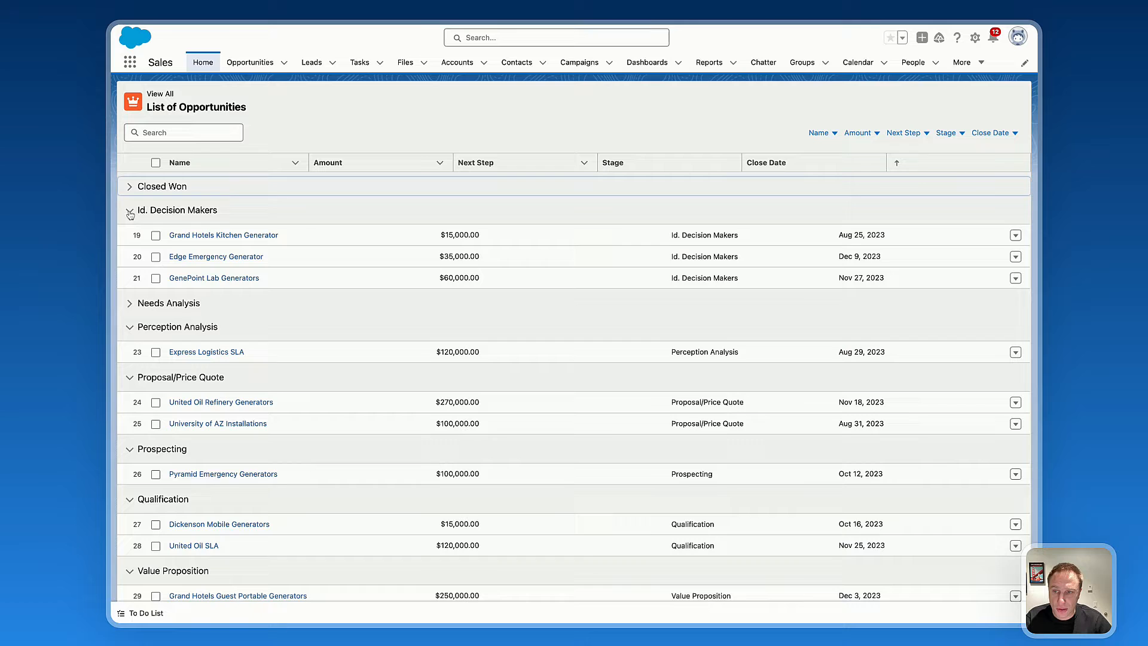
pyautogui.click(129, 209)
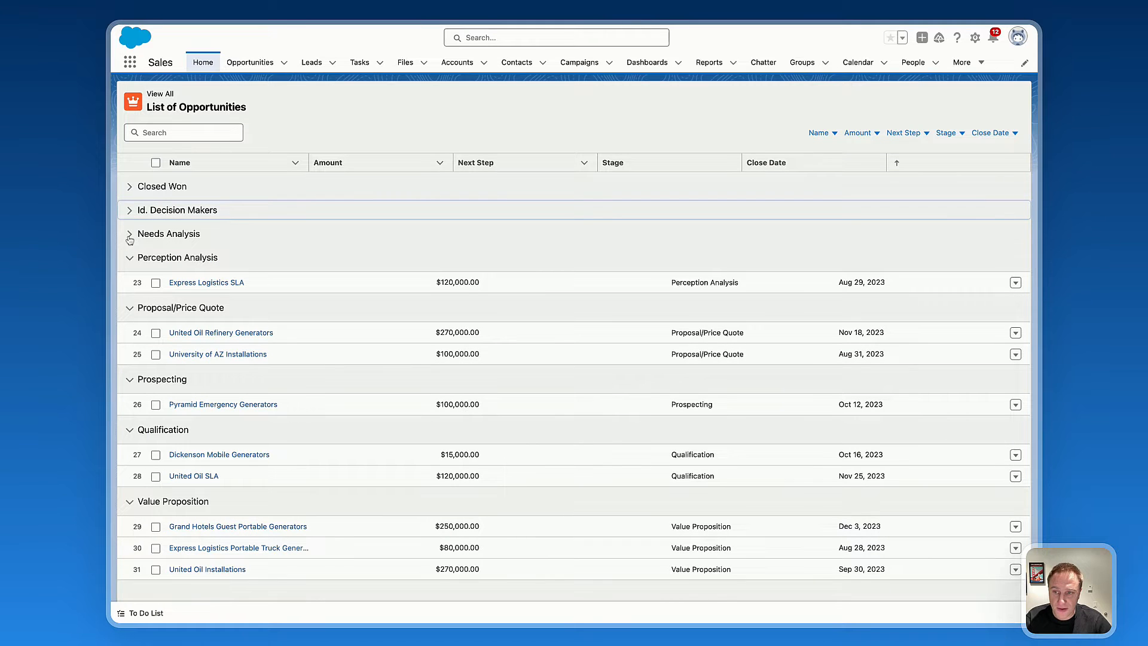
pyautogui.click(129, 186)
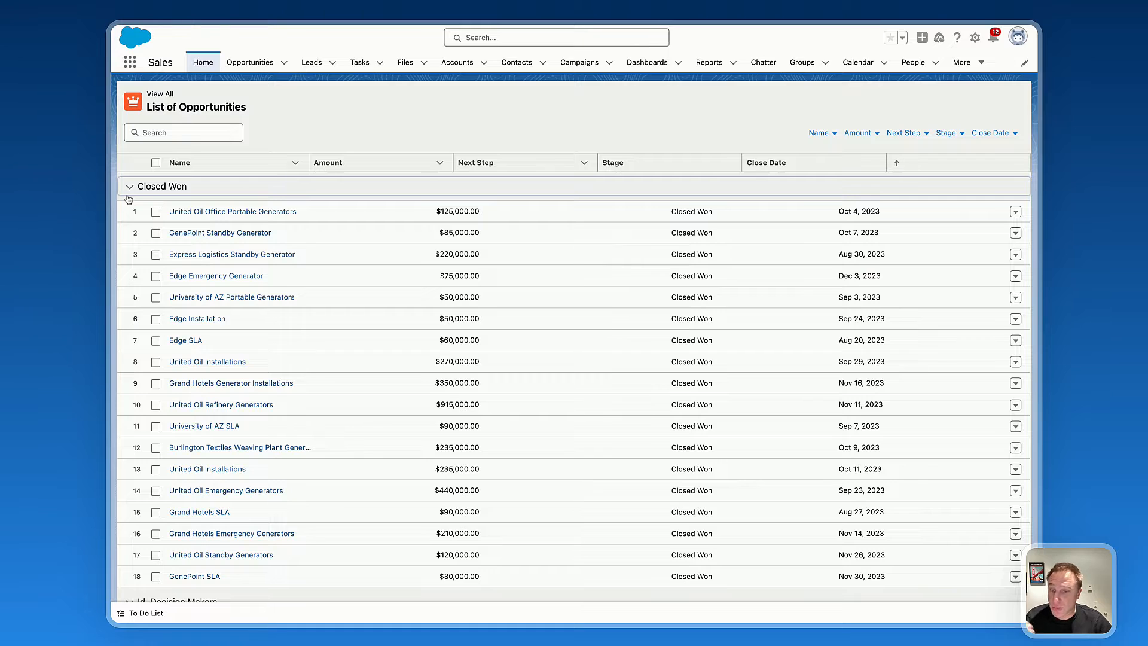
pyautogui.moveTo(113, 213)
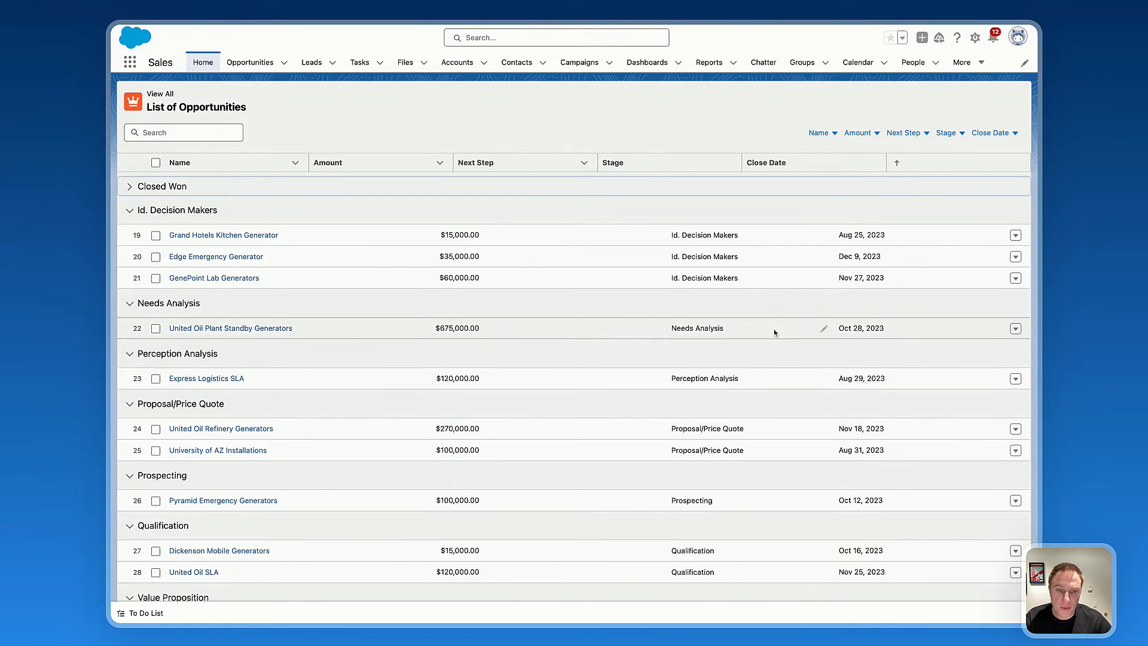
# - Change United Oil Plant Standby Generators' stage to Qualification, save, and expand Closed Won
pyautogui.click(820, 328)
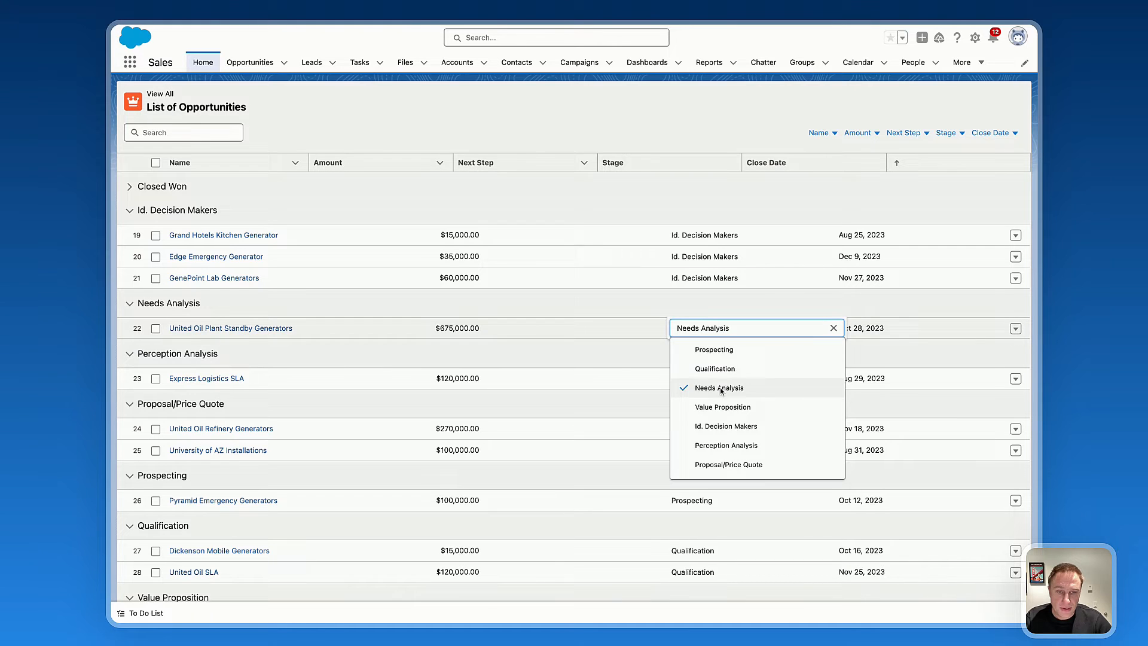
pyautogui.click(715, 368)
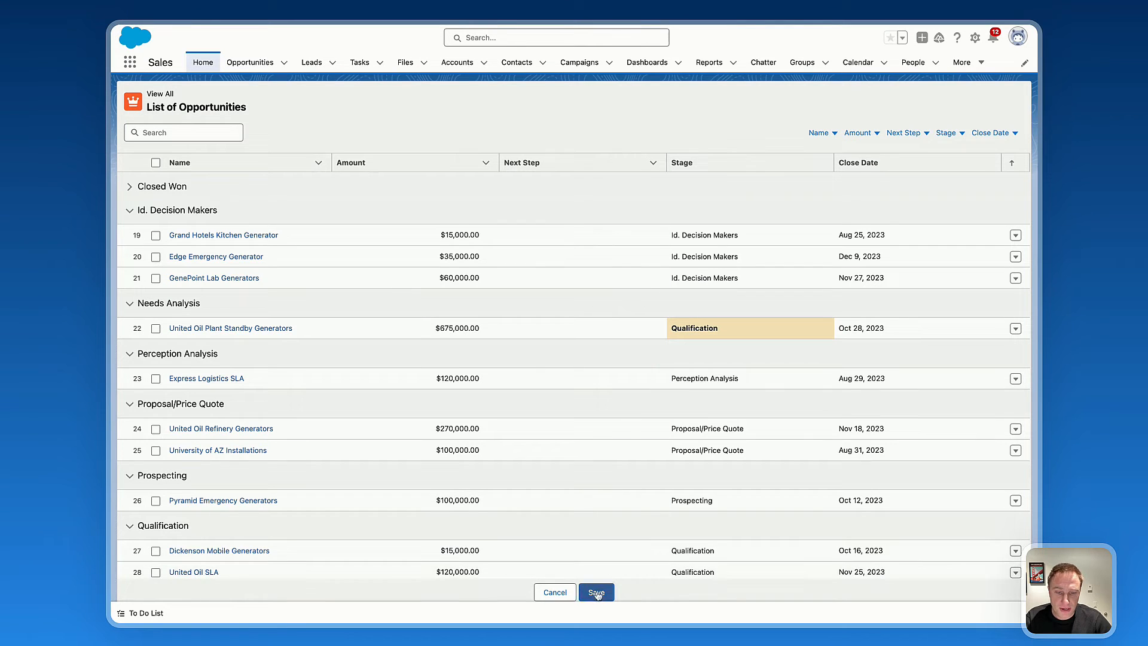
pyautogui.click(596, 591)
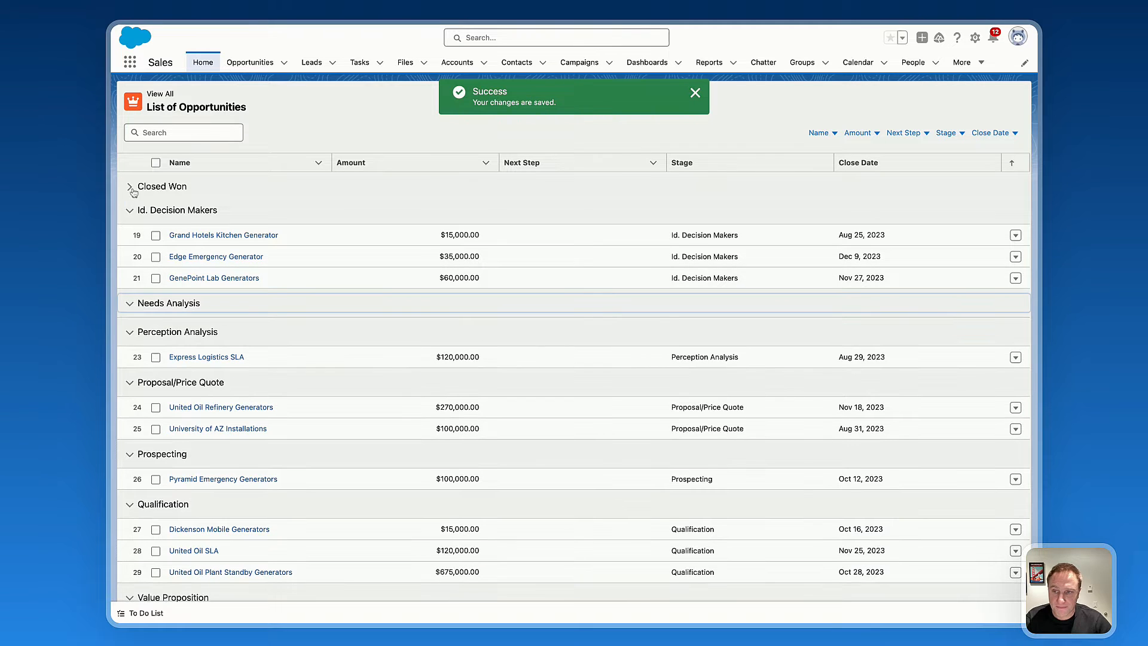
pyautogui.click(128, 186)
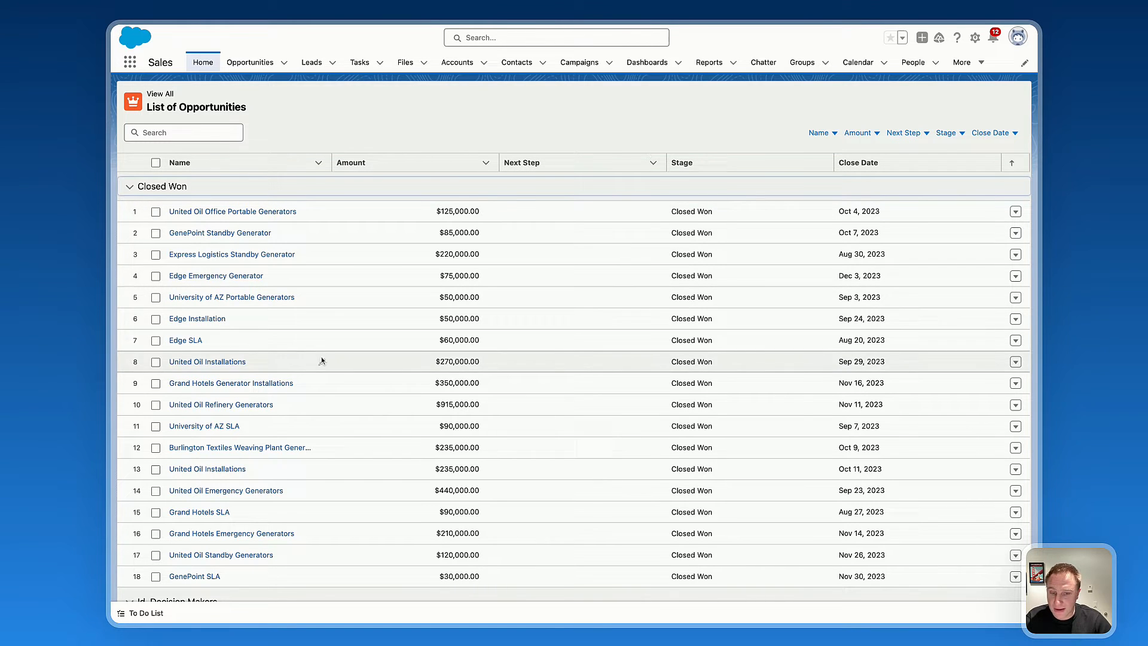
pyautogui.scroll(-3)
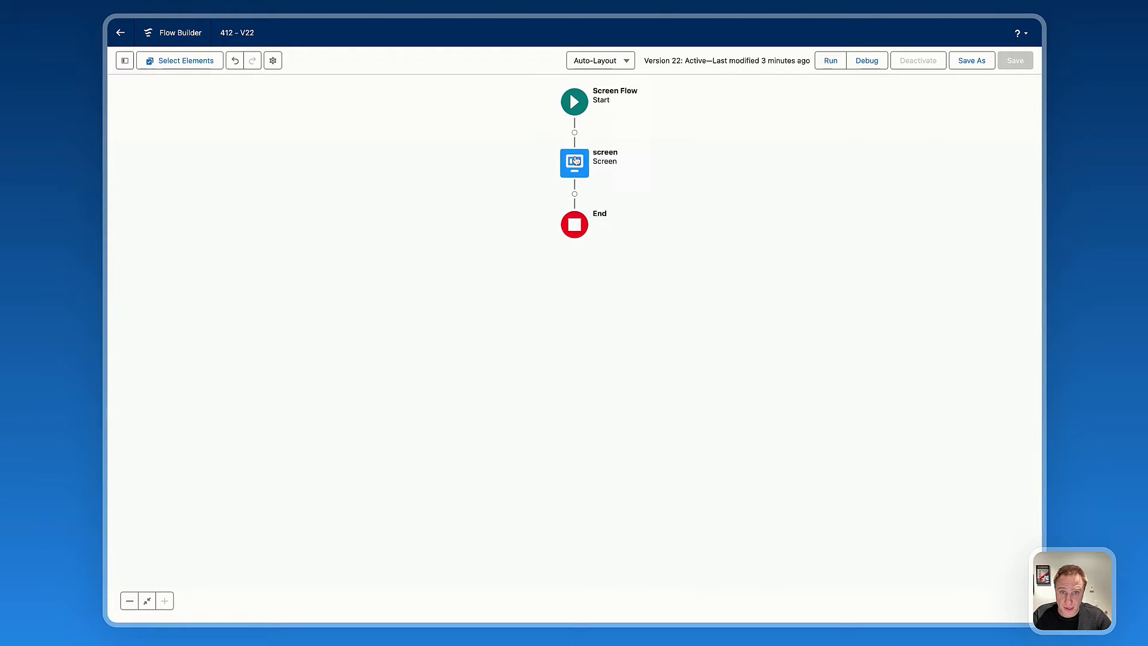
# - Open the flow's Screen element to edit its Avonni Data Table component
pyautogui.doubleClick(574, 163)
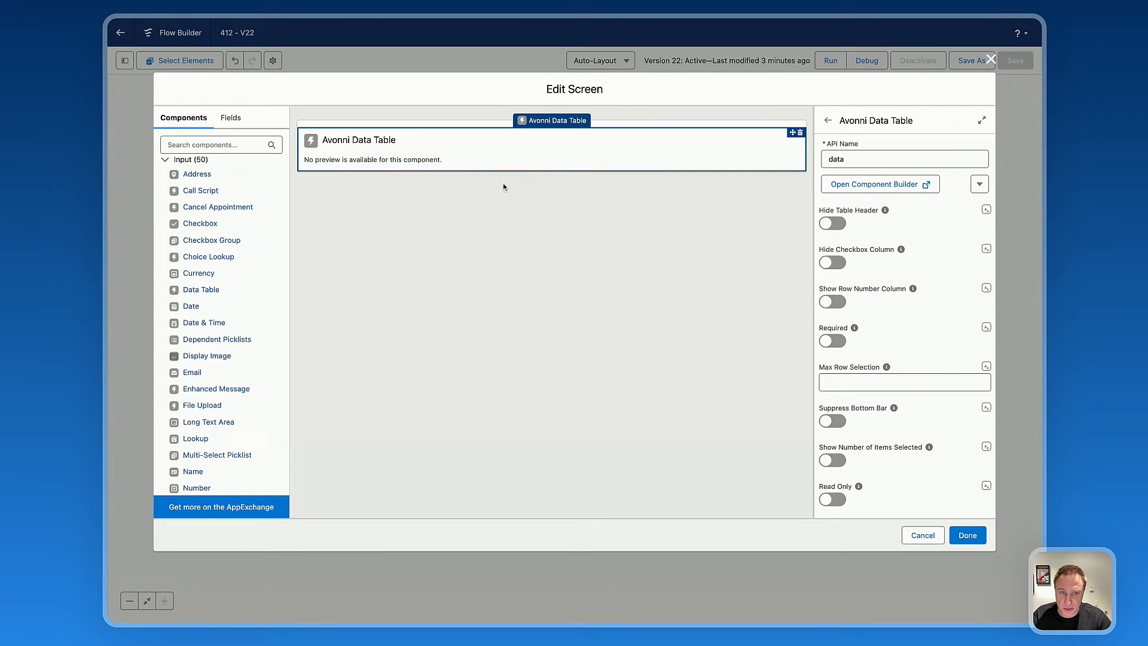
pyautogui.moveTo(874, 183)
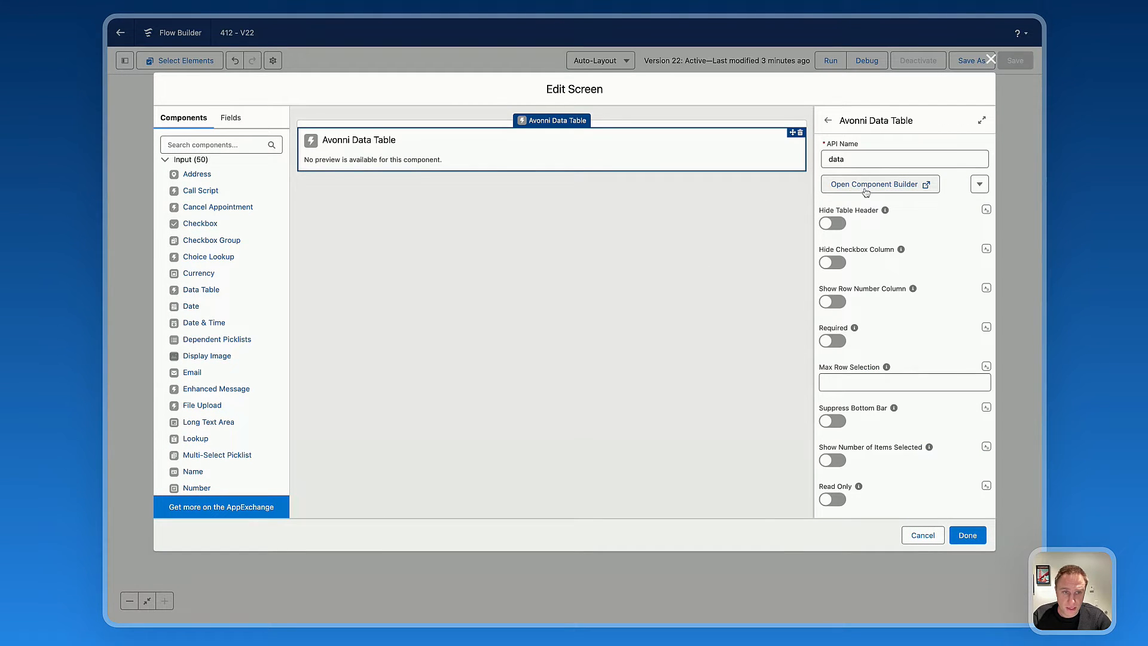
# - Open the Avonni Data Table's Component Builder
pyautogui.click(877, 184)
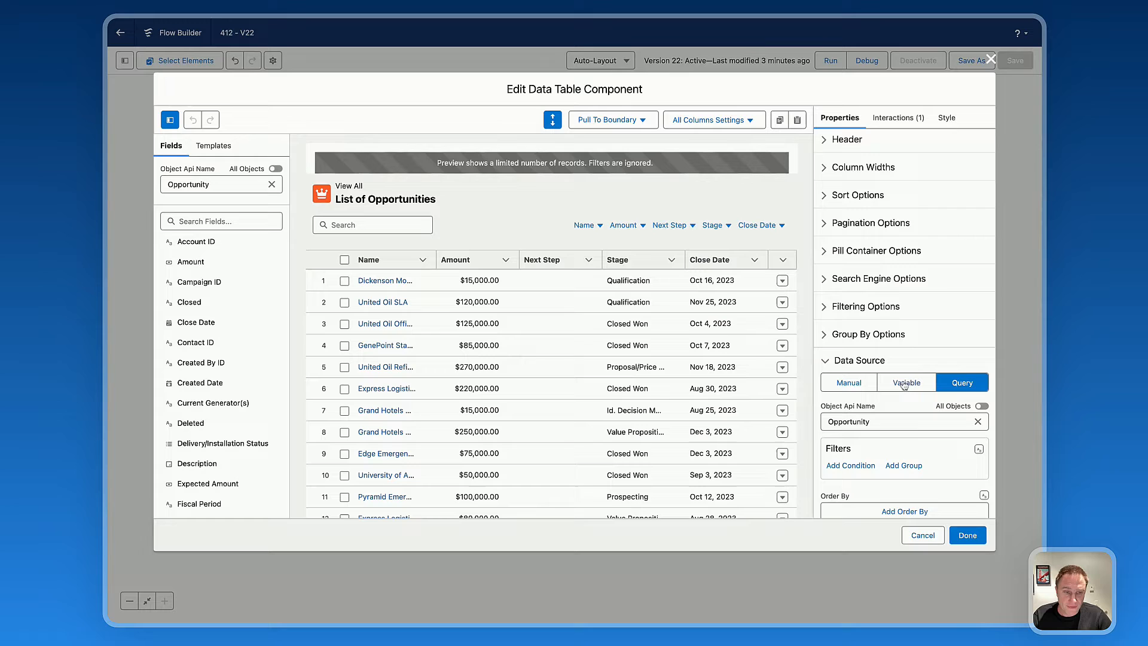
pyautogui.moveTo(896, 390)
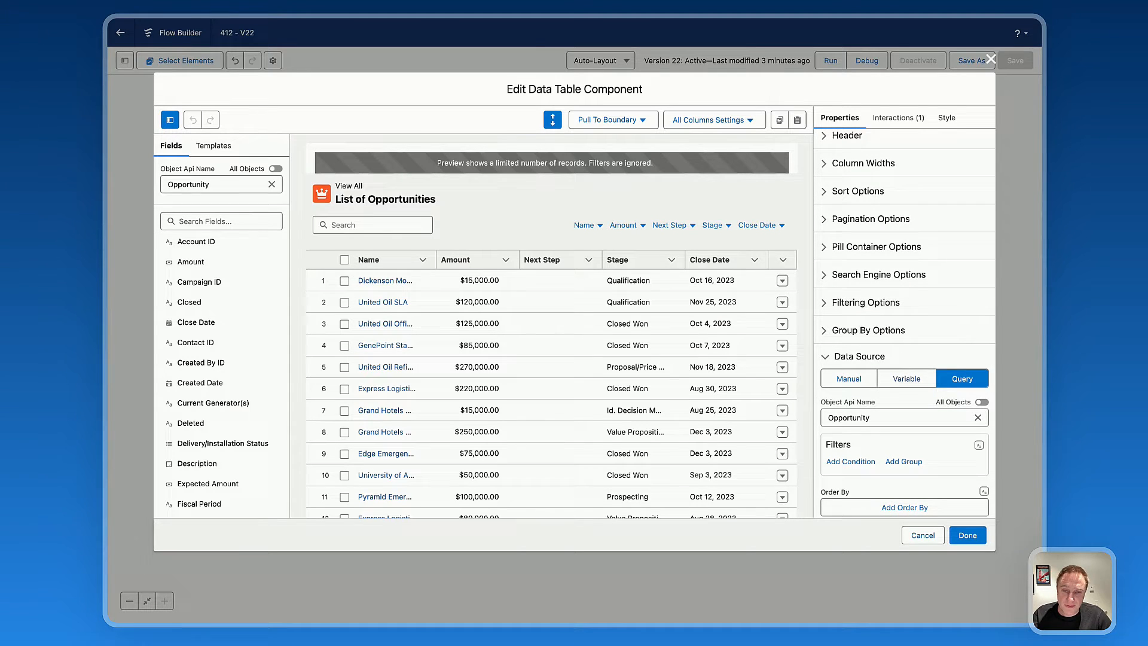
# - Set Group By to Stage and collapse the Closed Won and Id. Decision Makers preview groups
pyautogui.scroll(-3)
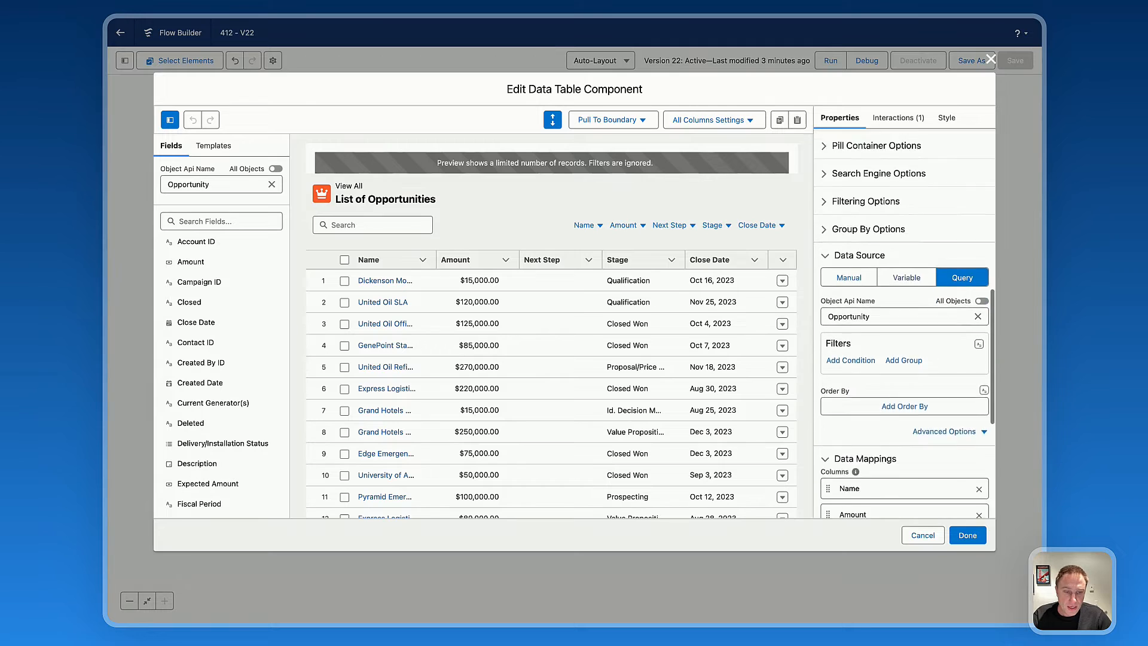
pyautogui.scroll(-3)
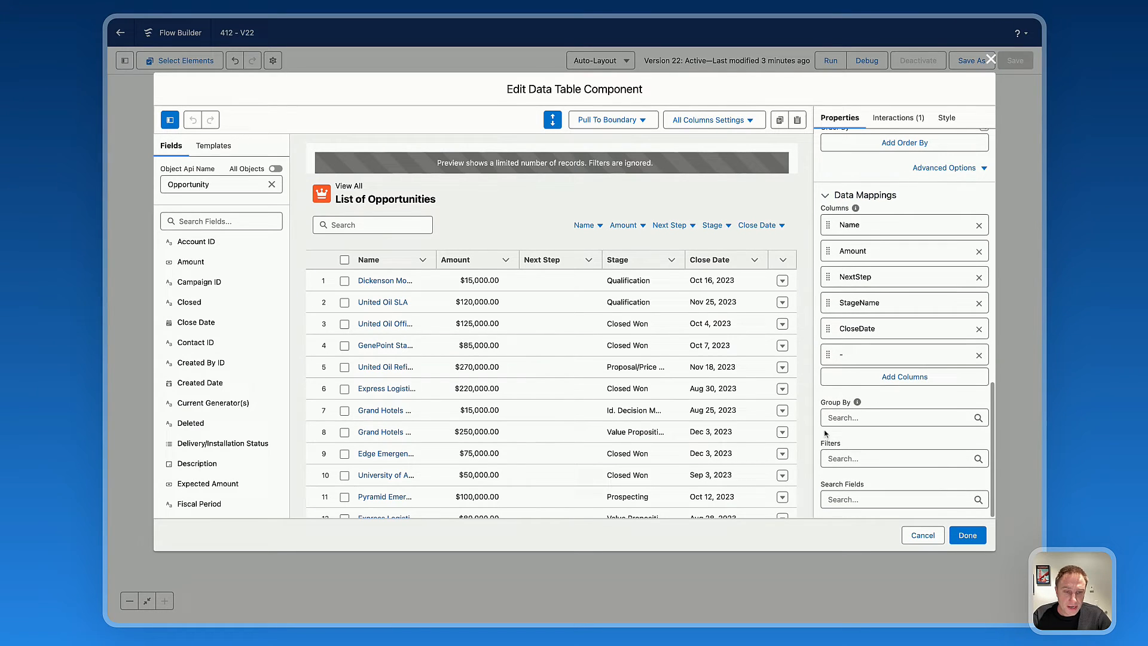
pyautogui.moveTo(852, 424)
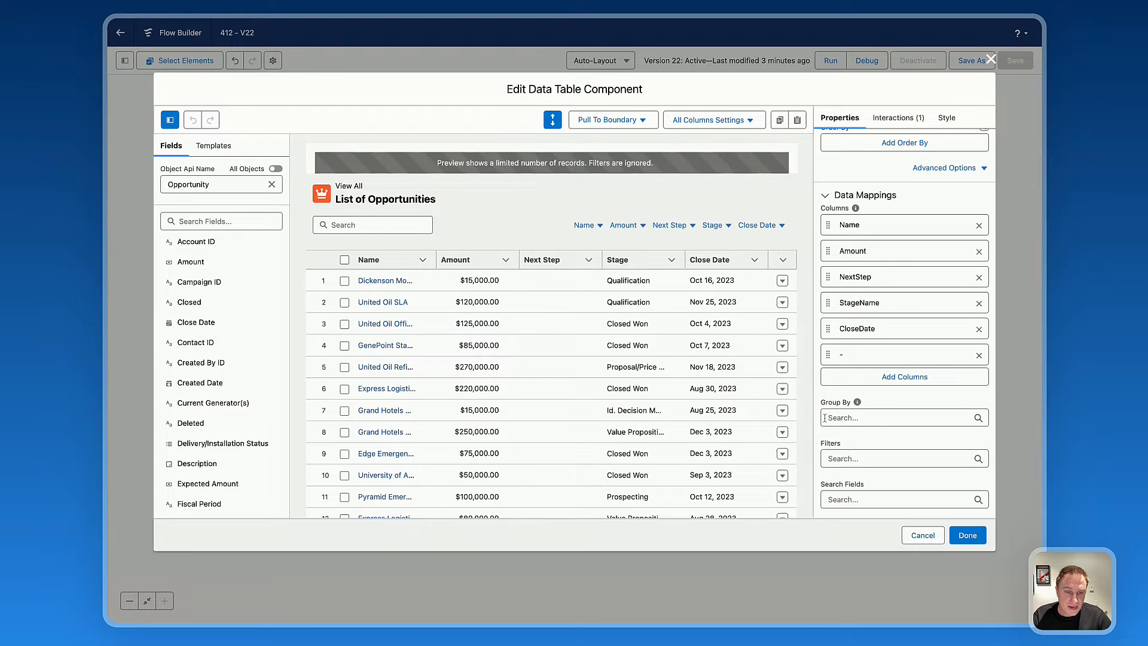
pyautogui.write('st')
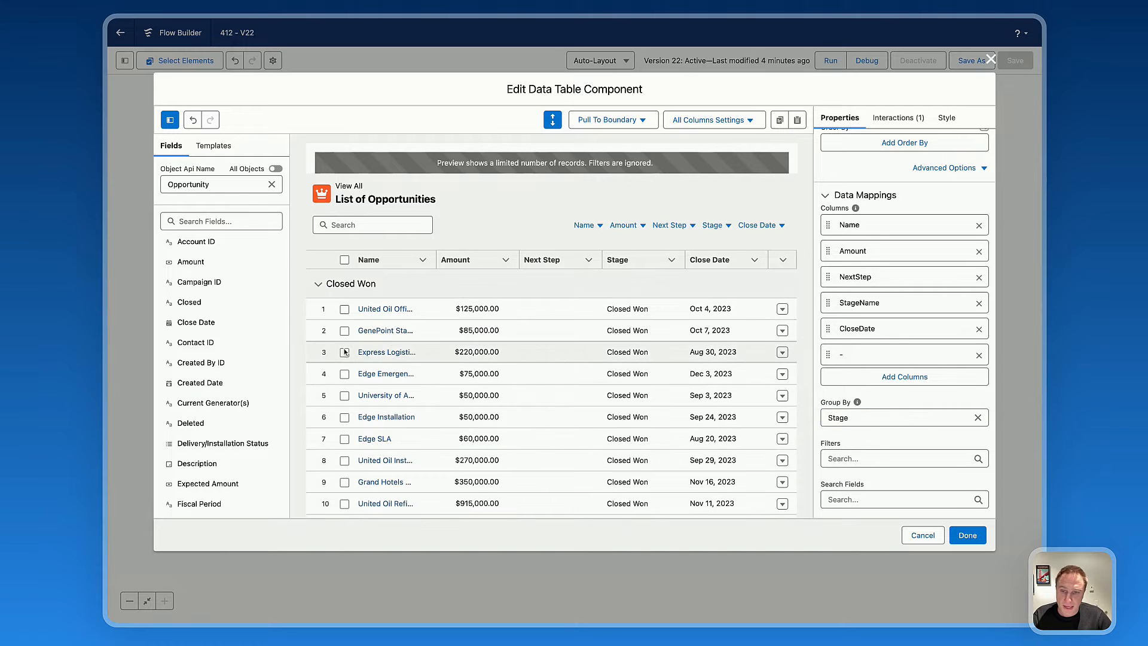
pyautogui.click(319, 284)
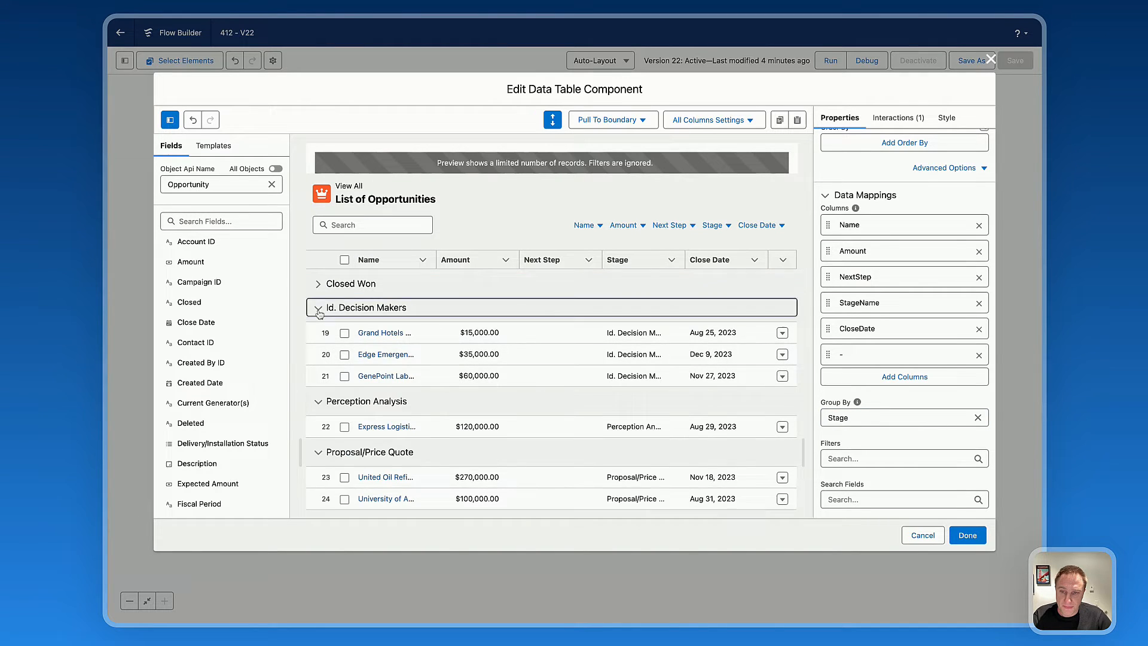
pyautogui.click(318, 307)
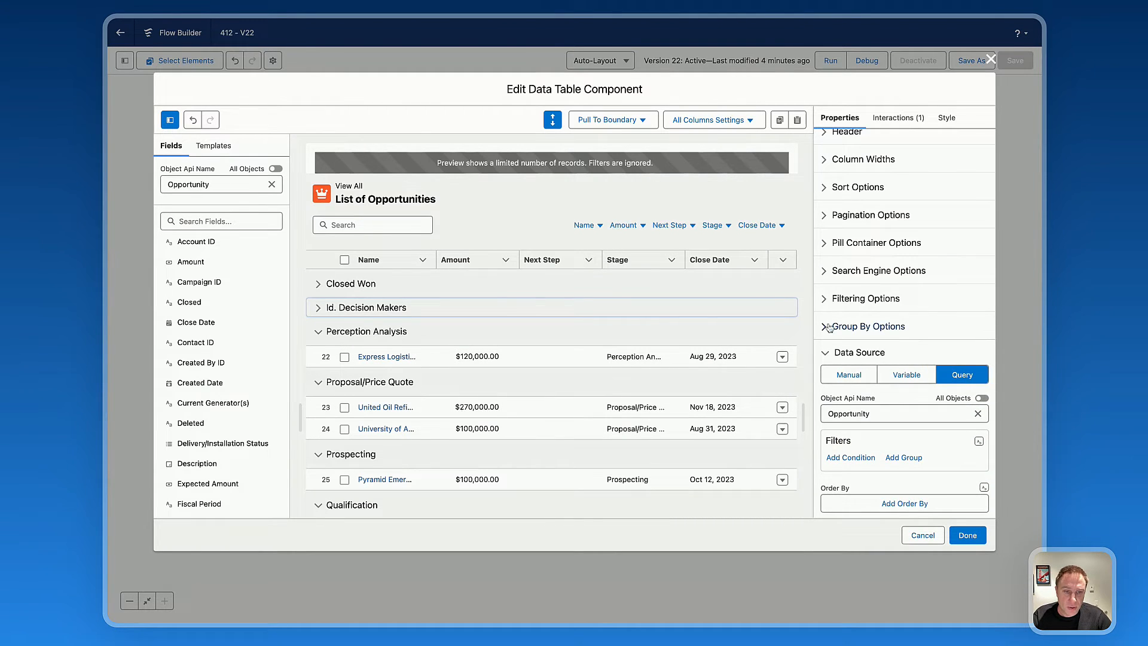
# - In Group By Options, enable Display Group Rows Count and keep groups collapsible
pyautogui.click(869, 326)
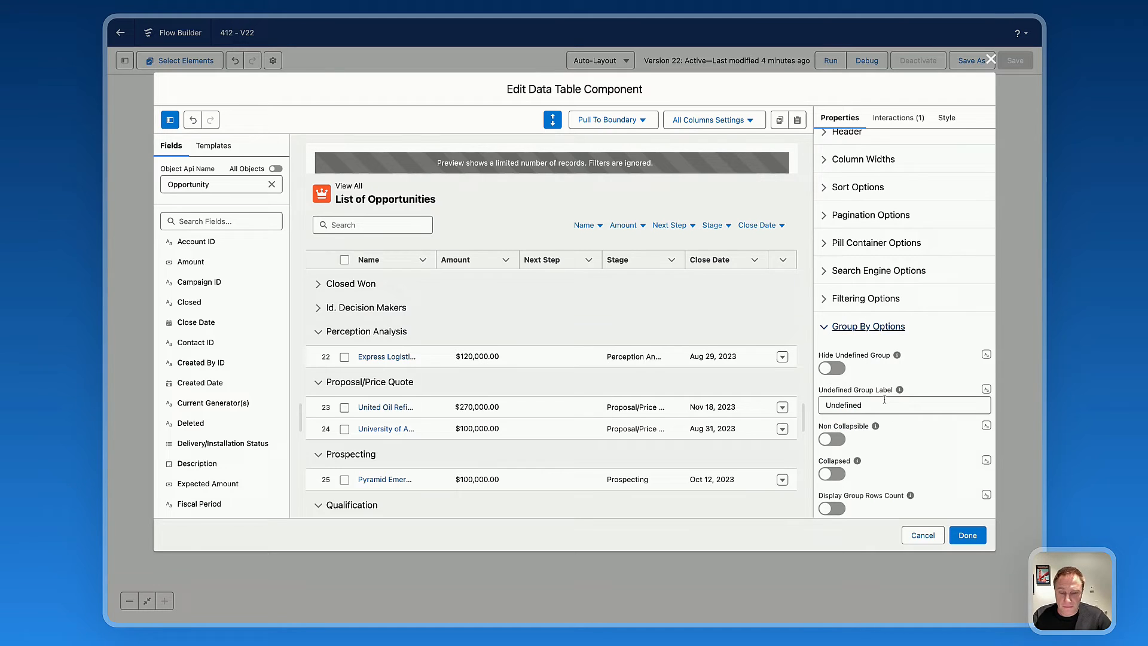
pyautogui.moveTo(623, 298)
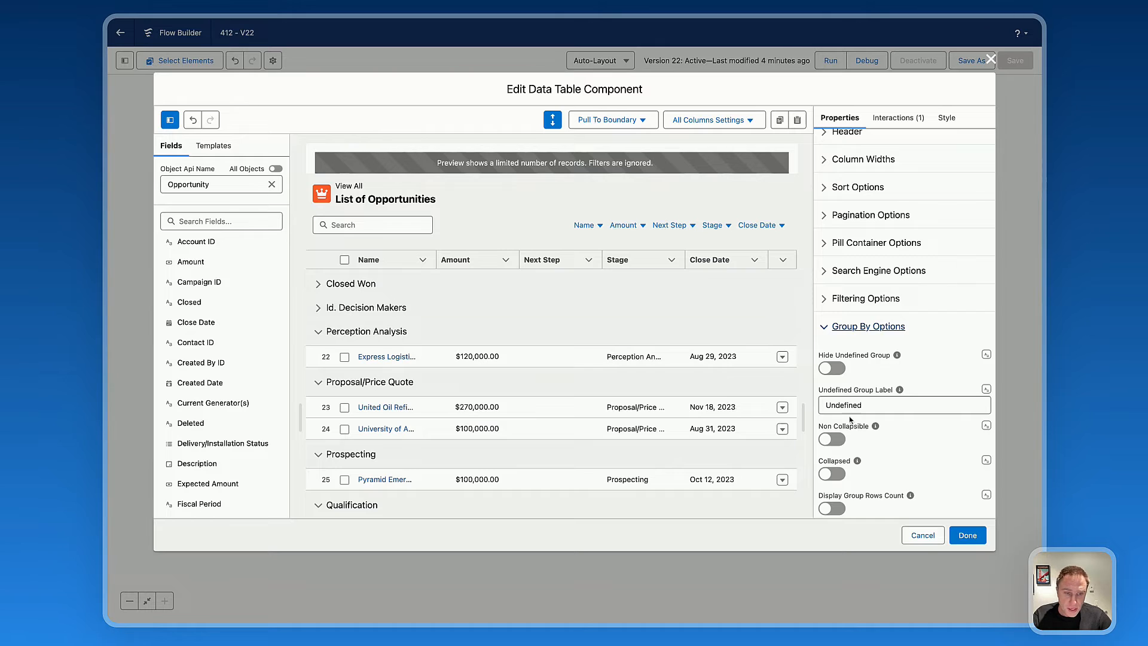
pyautogui.click(904, 405)
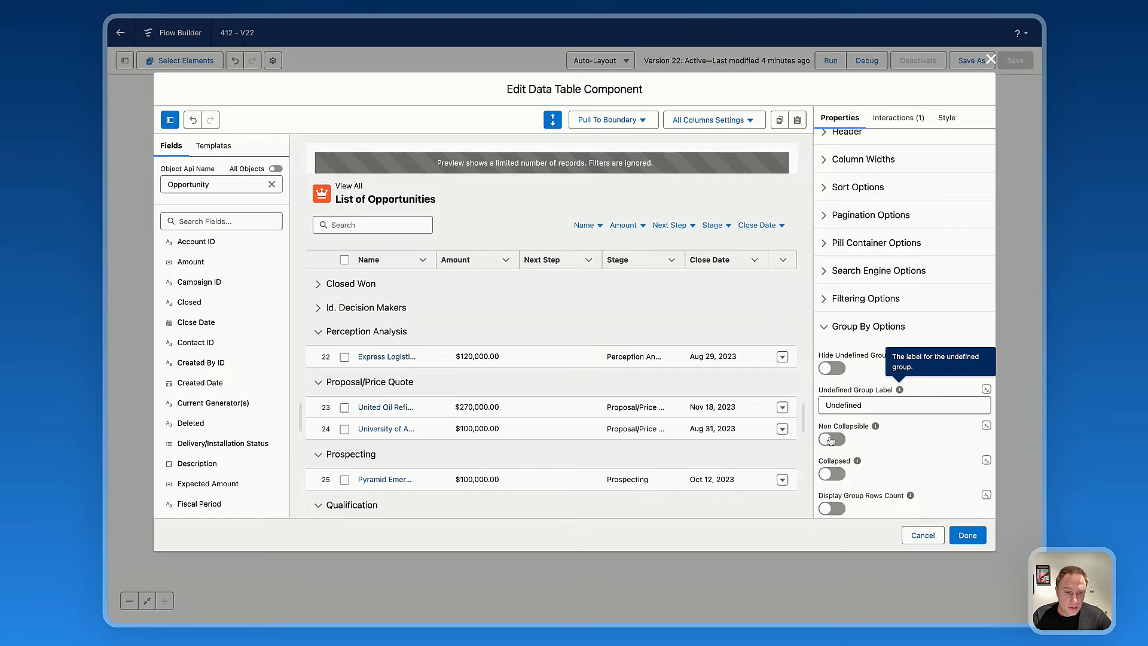
pyautogui.click(832, 439)
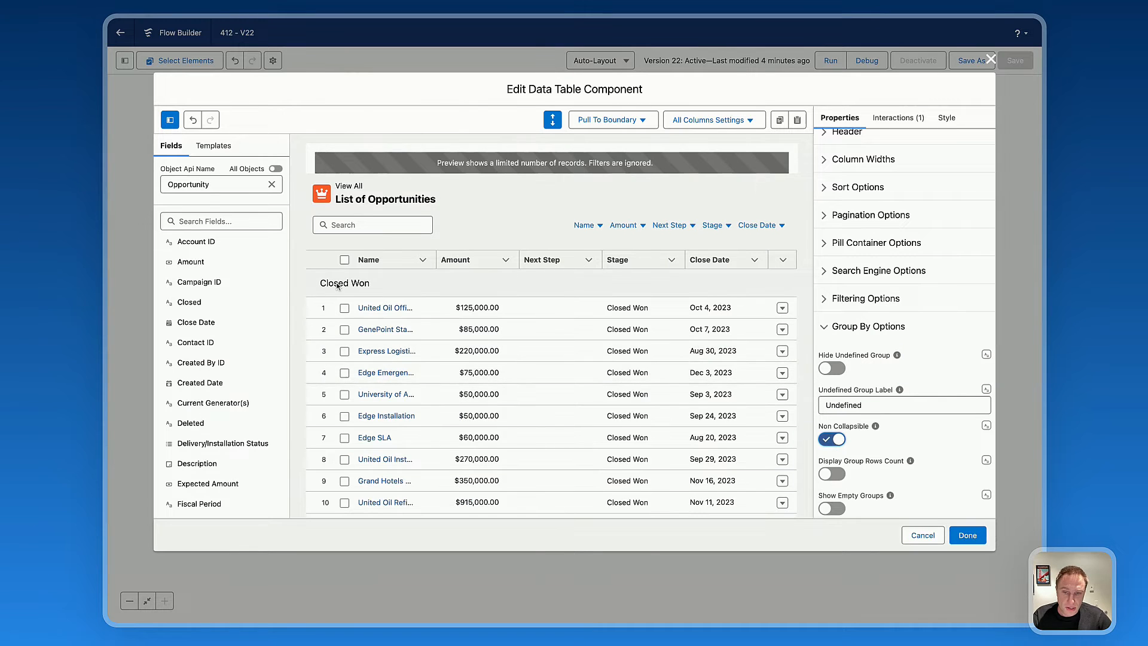
pyautogui.scroll(-3)
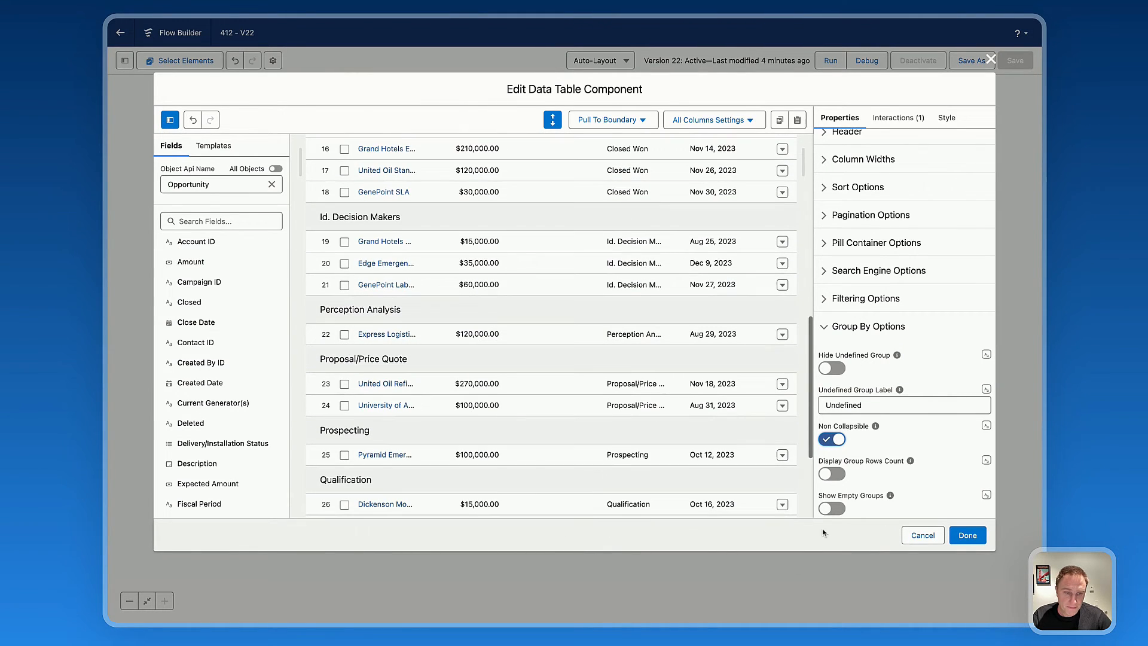
pyautogui.click(831, 474)
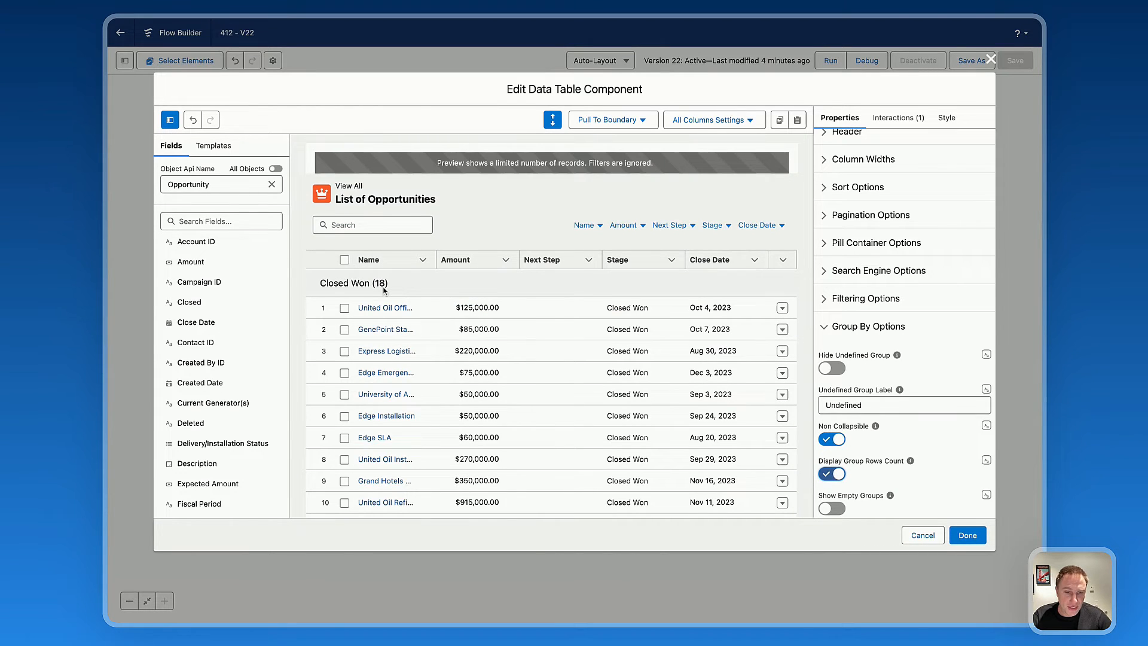
pyautogui.scroll(-3)
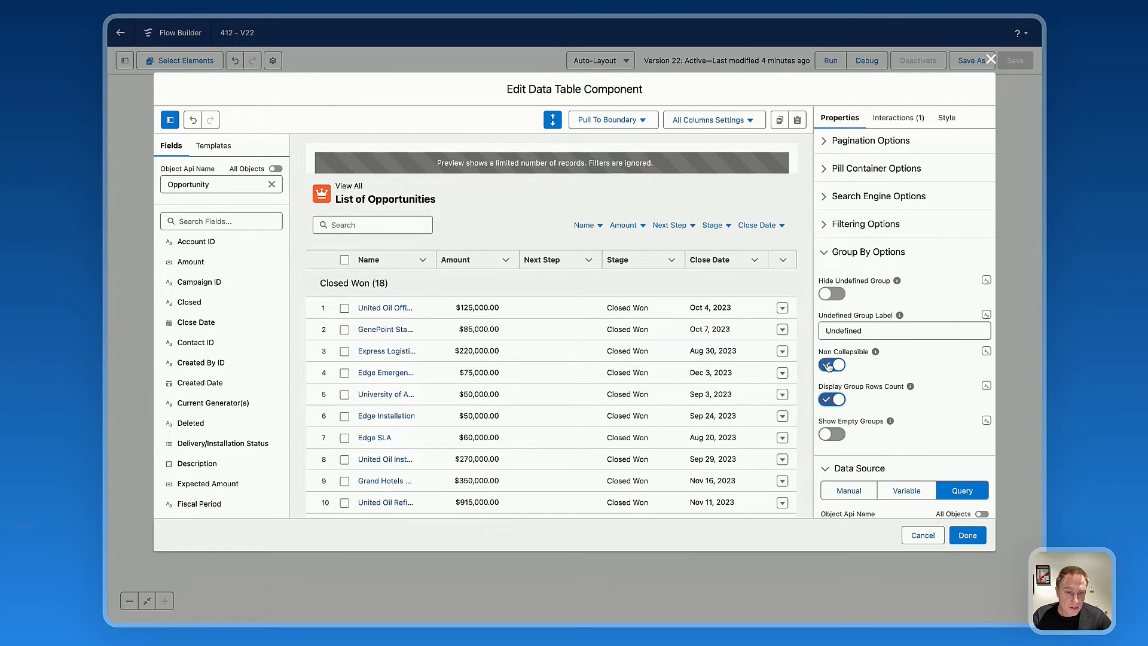
pyautogui.click(831, 365)
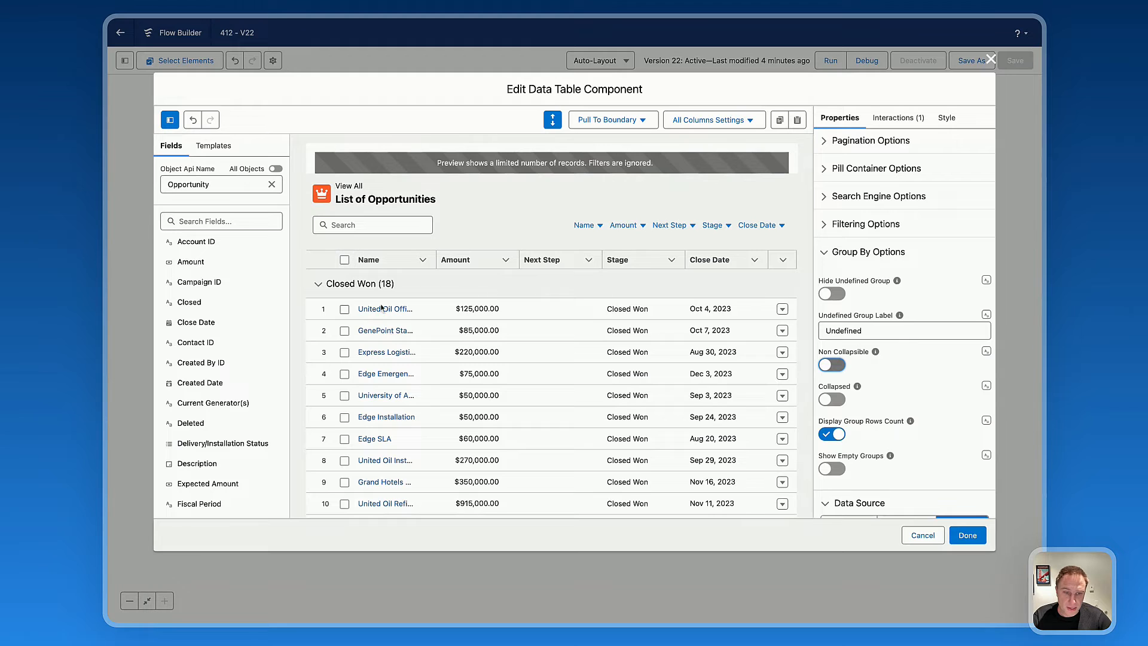
pyautogui.moveTo(466, 352)
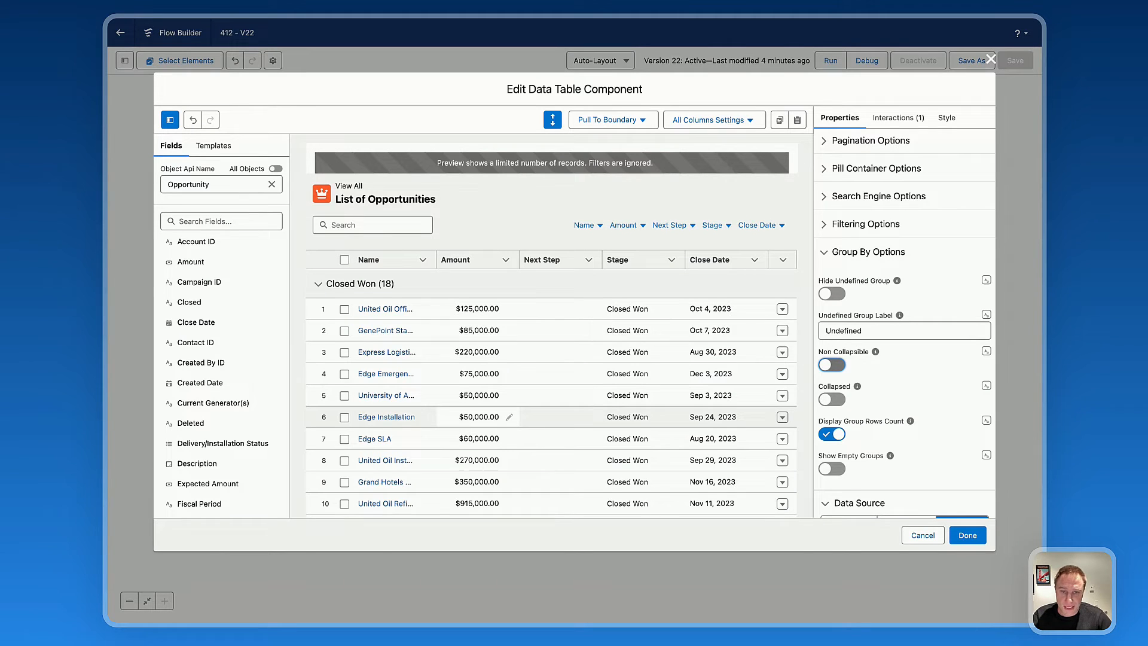
pyautogui.scroll(-3)
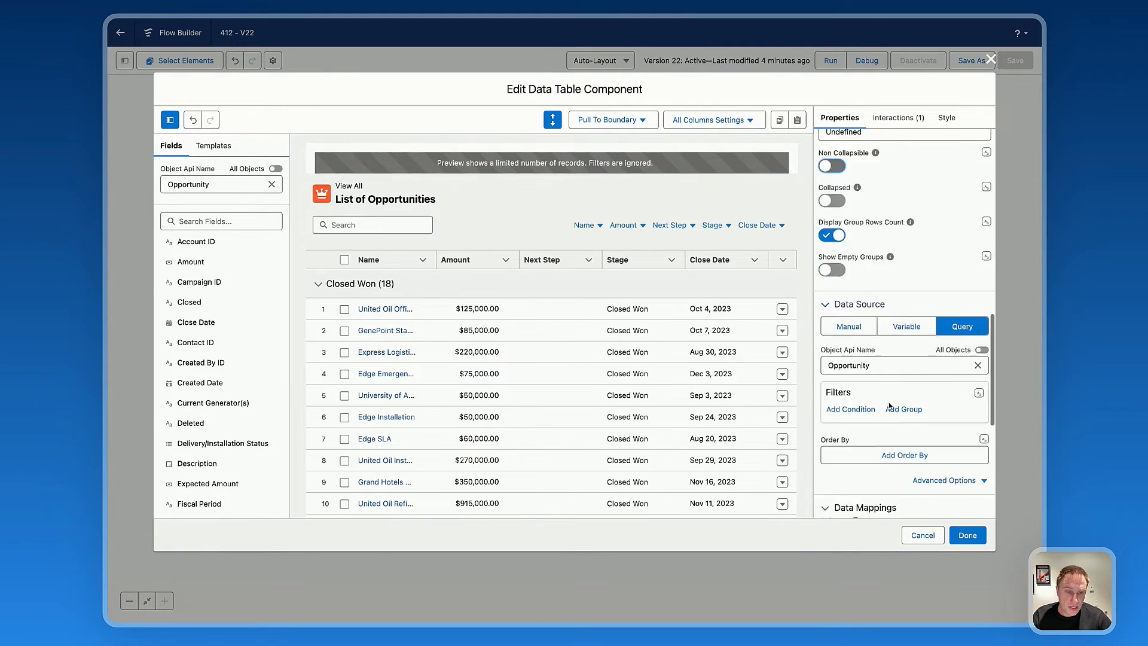
pyautogui.scroll(-3)
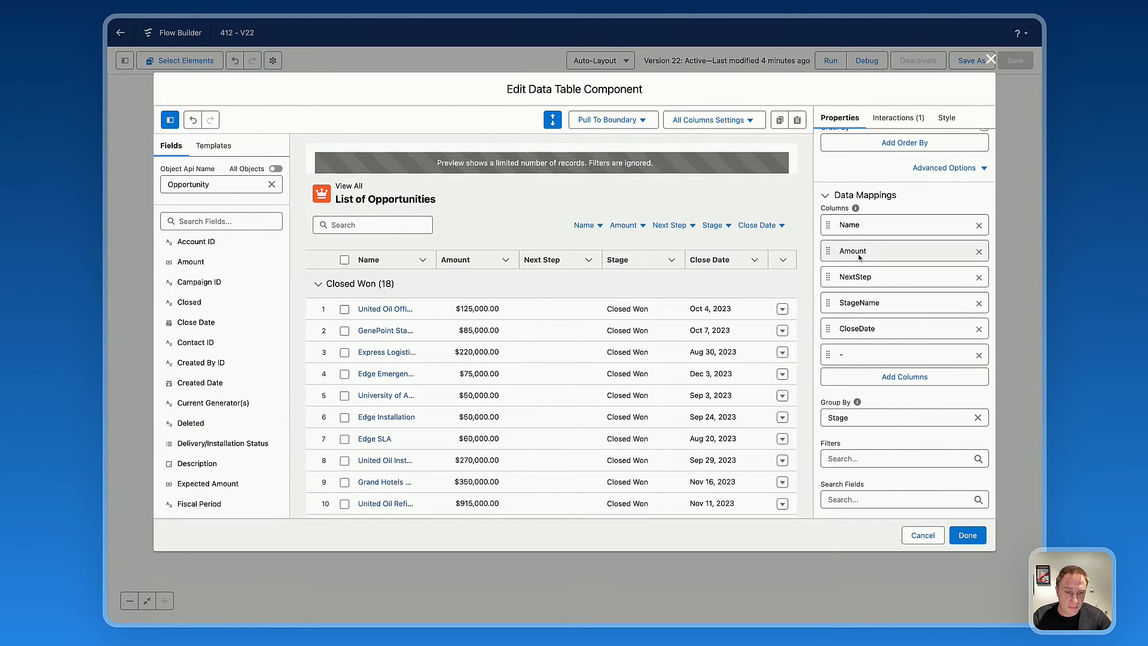
pyautogui.moveTo(867, 443)
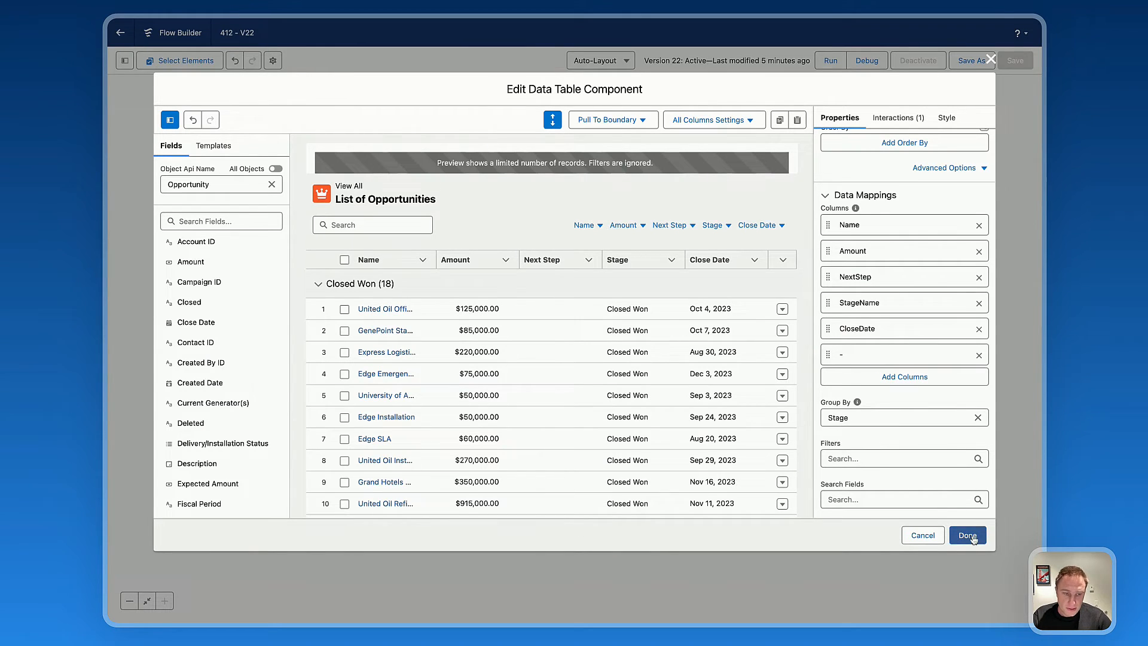
# - Close the component builder and screen editor, save the flow as V23, and activate it
pyautogui.click(966, 535)
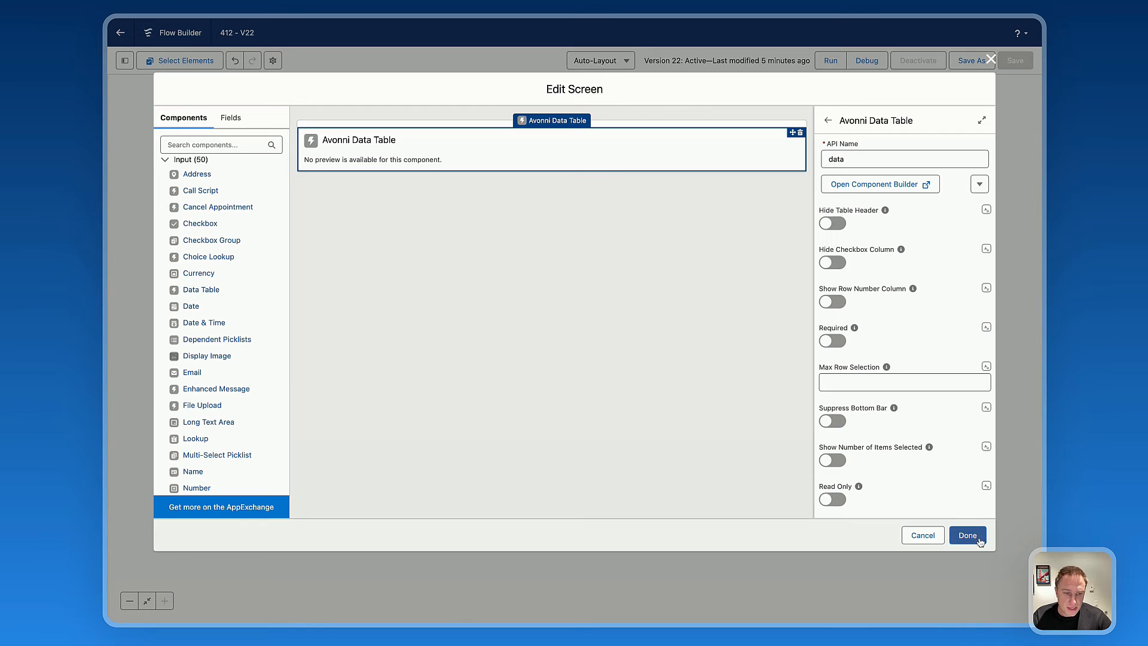
pyautogui.click(966, 534)
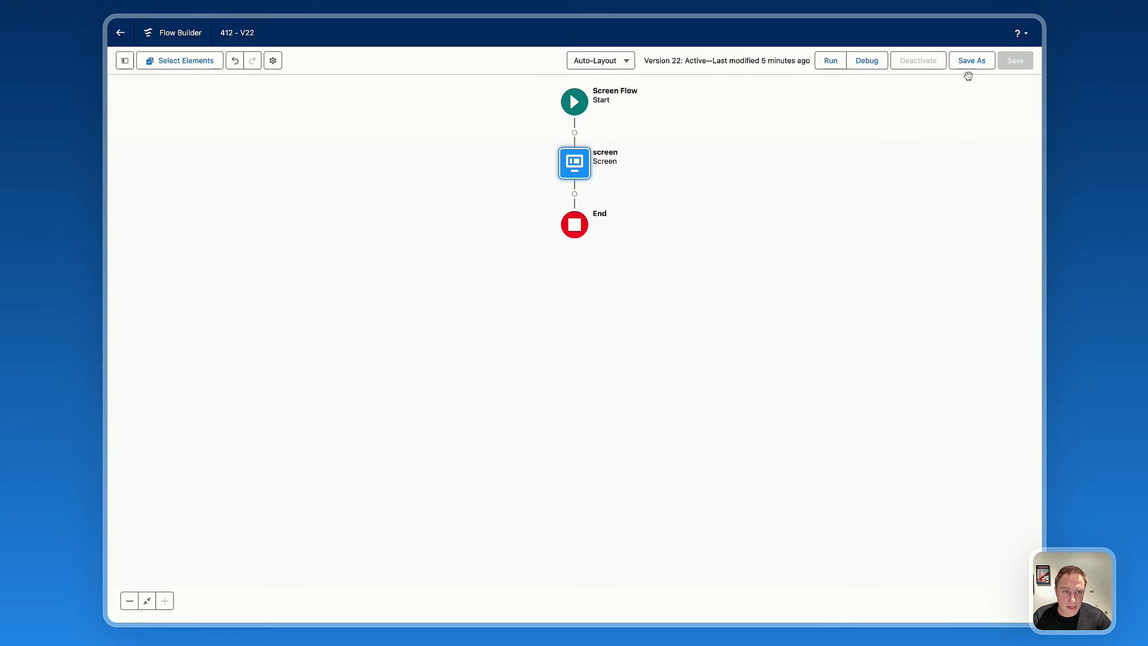
pyautogui.click(1015, 60)
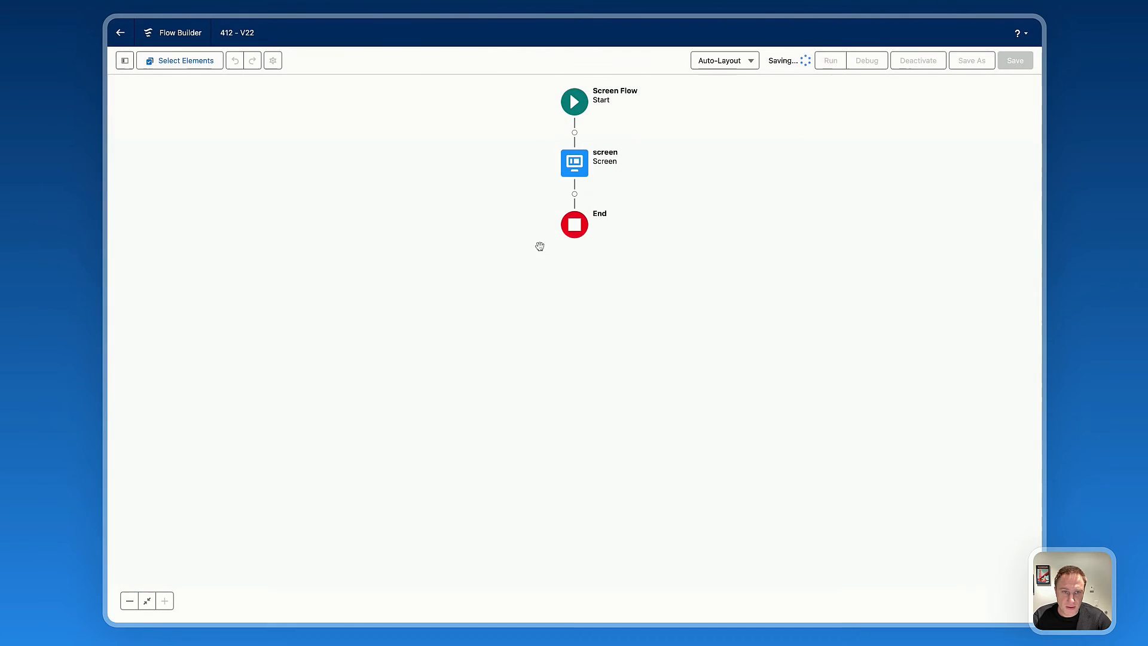
pyautogui.click(917, 60)
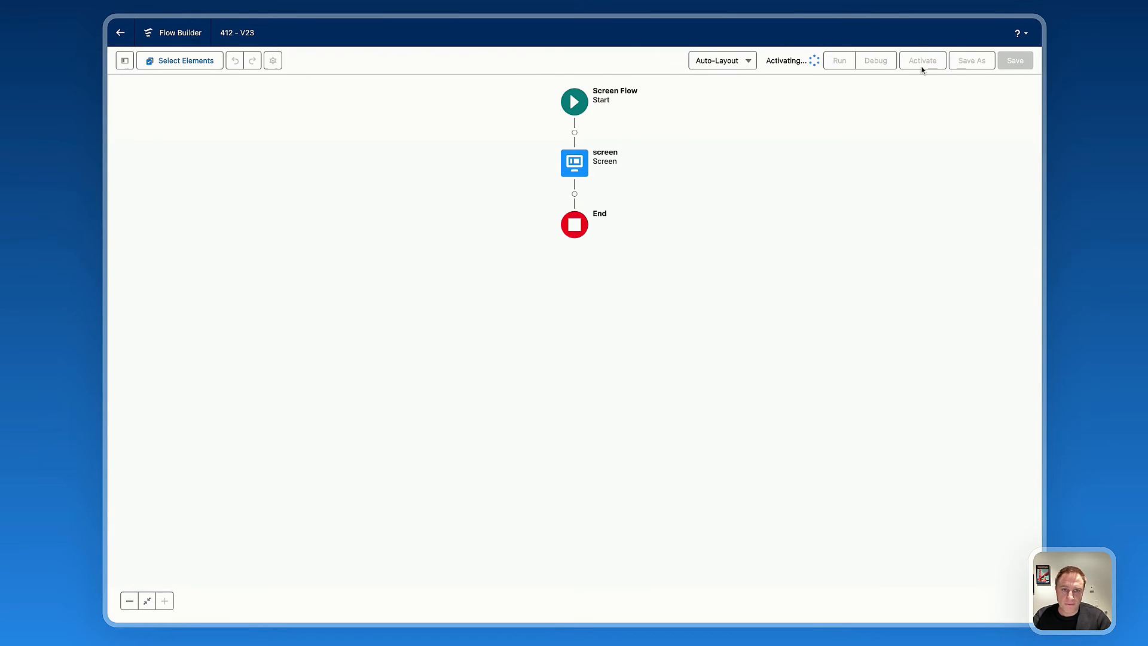
pyautogui.click(922, 60)
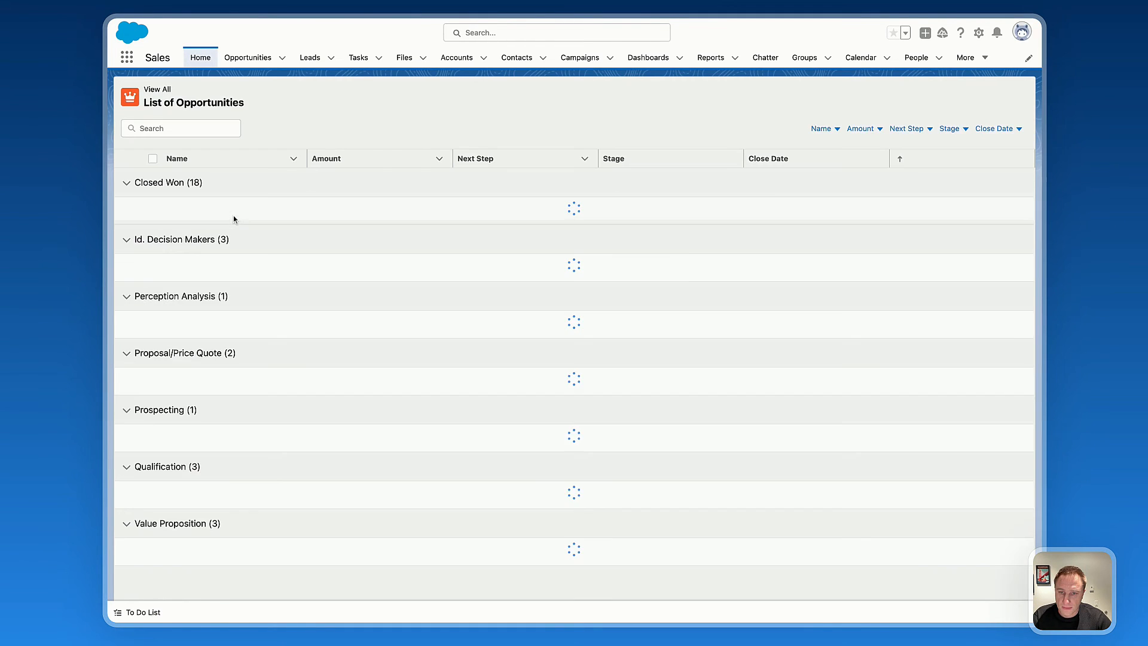
# - Collapse and expand the Closed Won and Id. Decision Makers groups on the live page
pyautogui.click(127, 183)
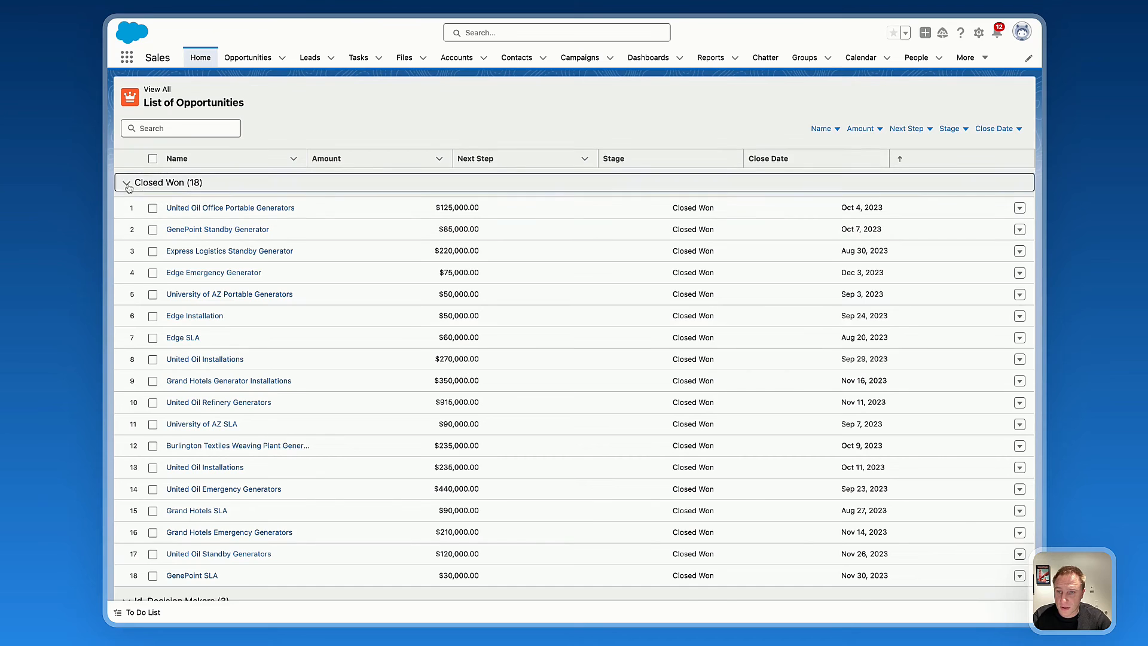
pyautogui.click(127, 183)
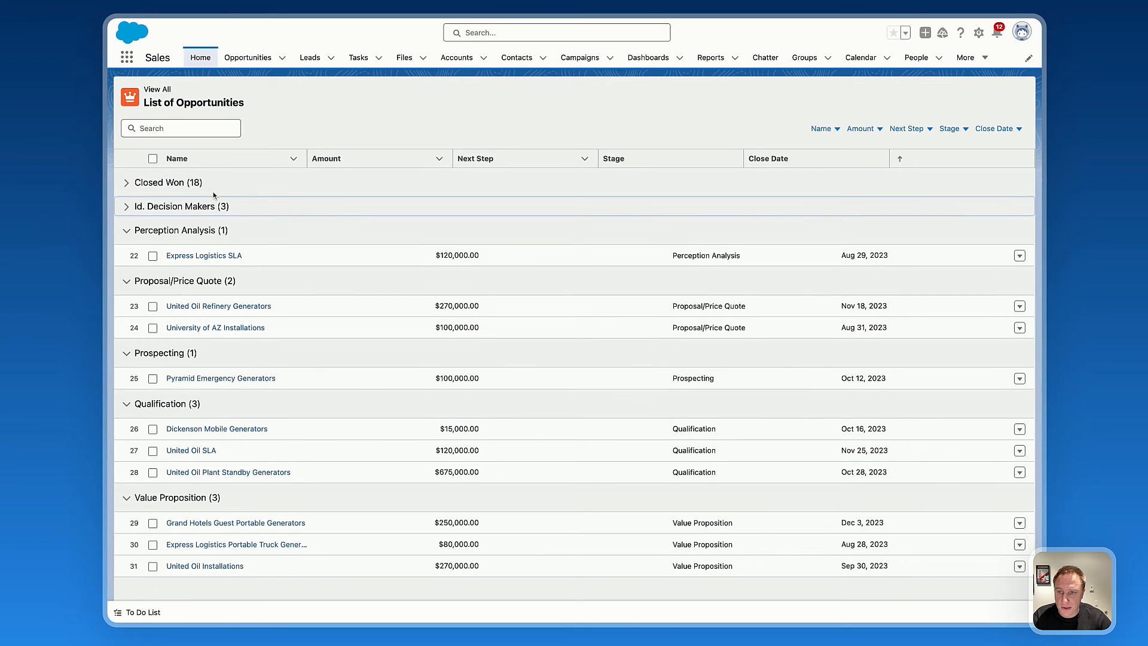
pyautogui.moveTo(198, 201)
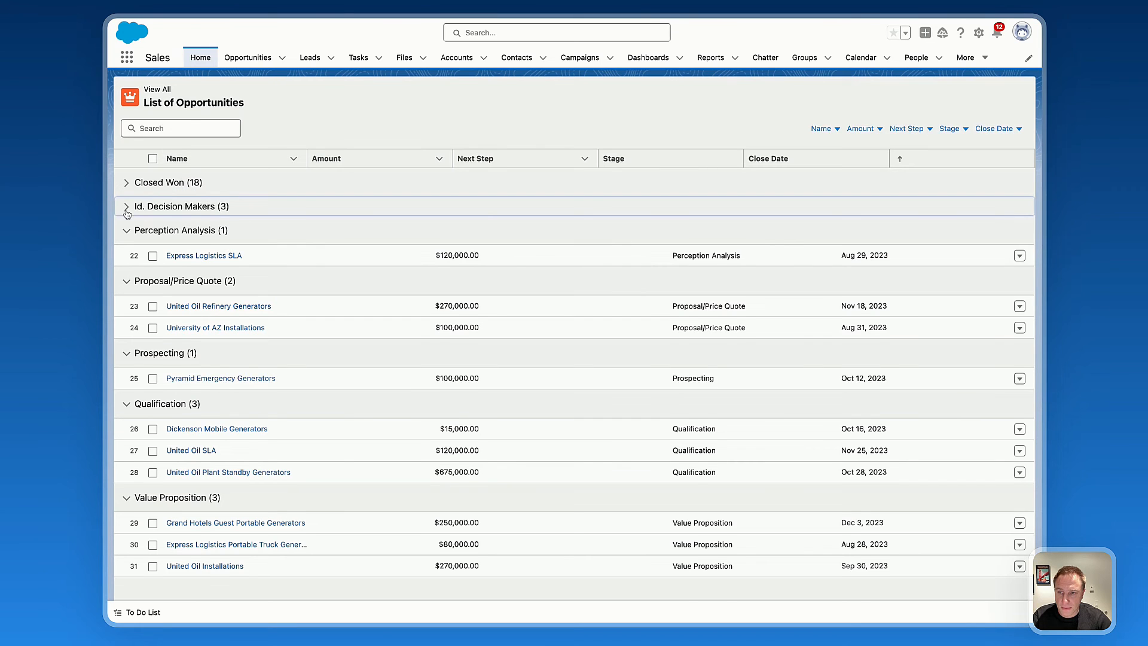
pyautogui.click(127, 183)
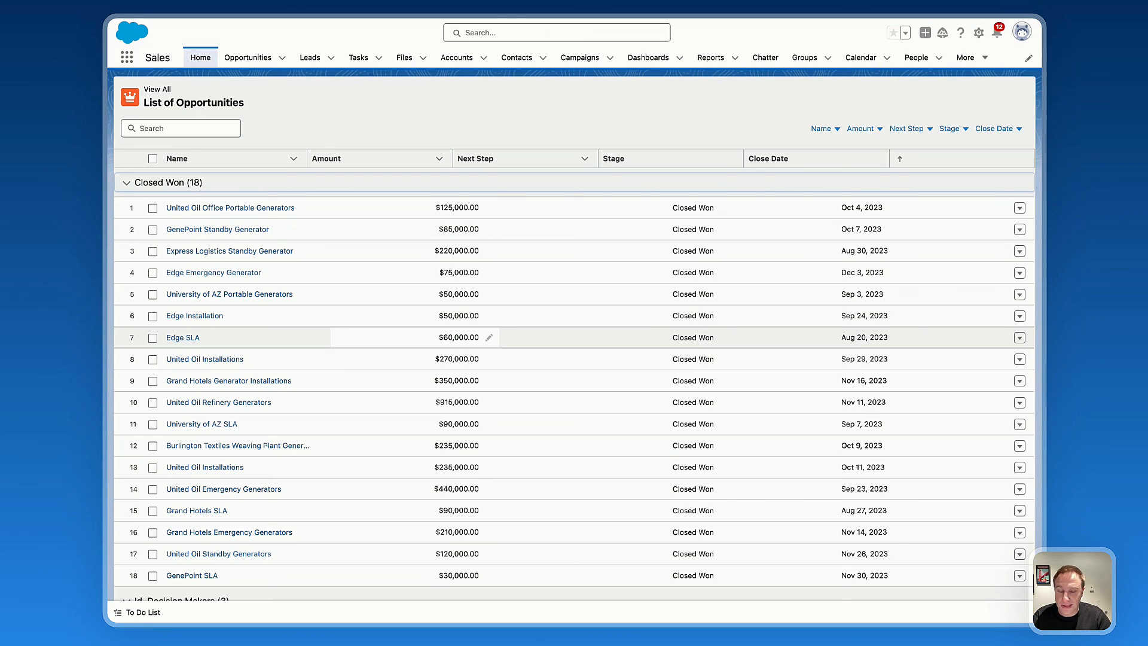
pyautogui.moveTo(359, 334)
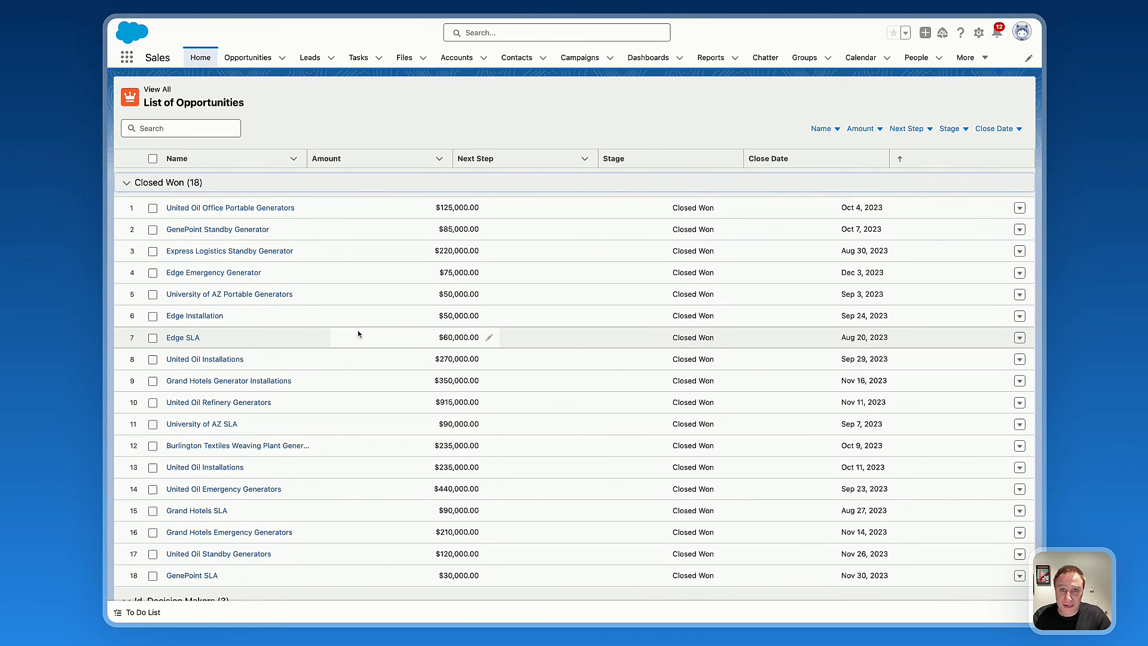